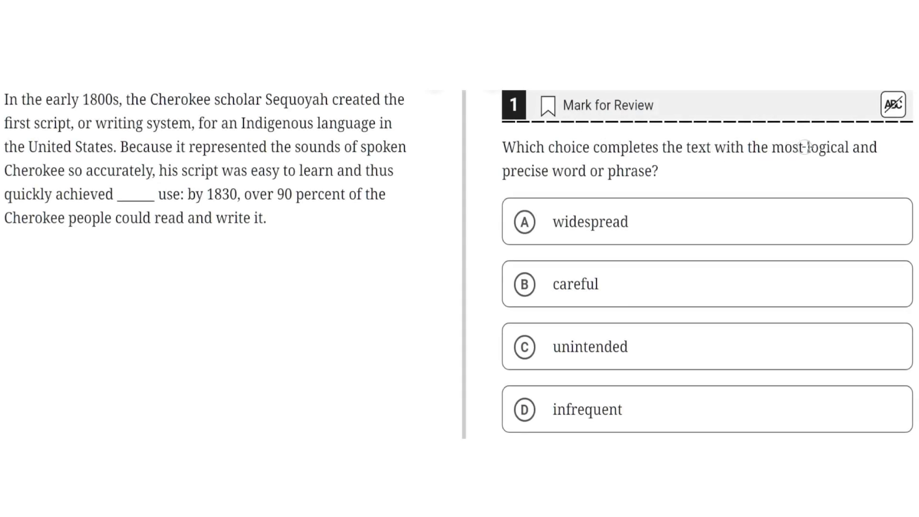
mouse_move(612, 174)
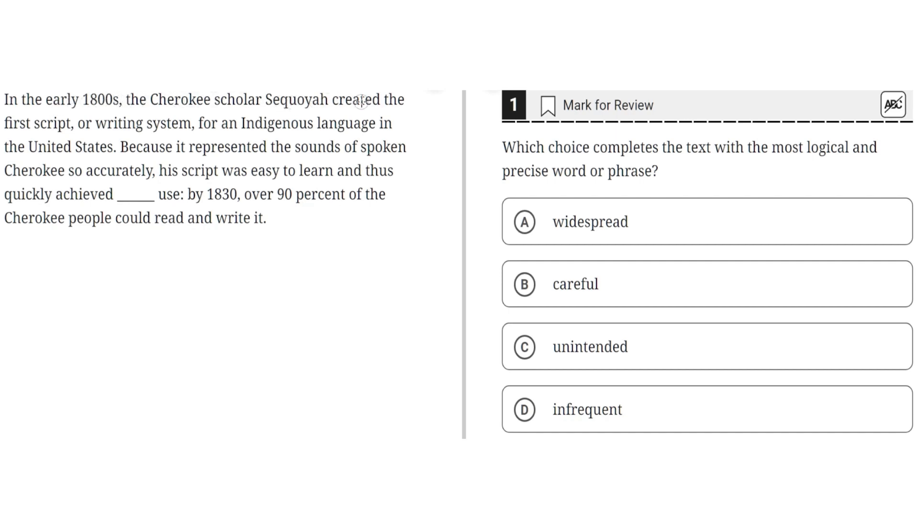
mouse_move(198, 125)
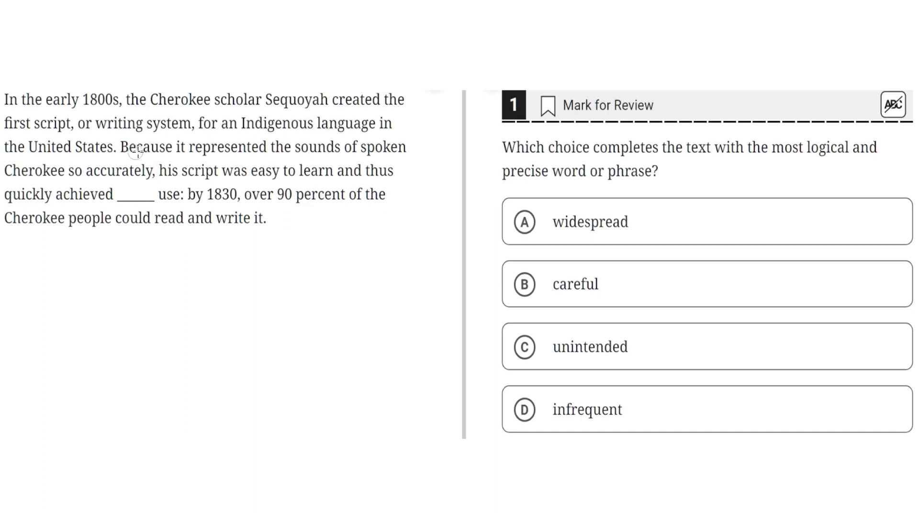
mouse_move(297, 147)
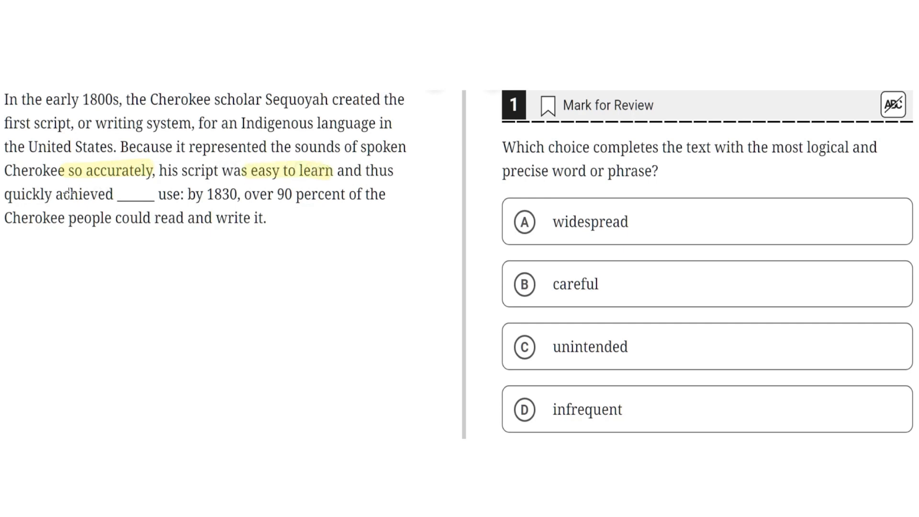
- Highlight "quickly achieved" use and the 1830, 90 percent of the Cherokee people evidence
drag(4, 194, 111, 194)
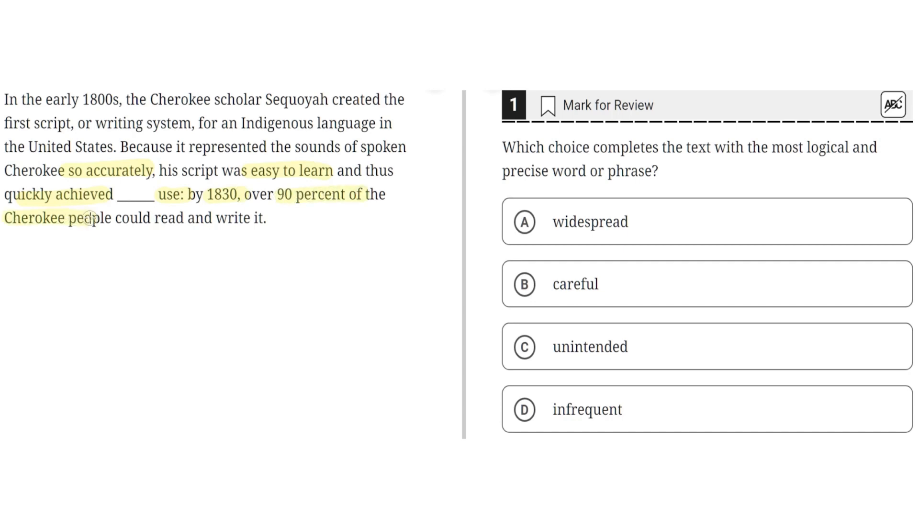
drag(156, 217, 253, 217)
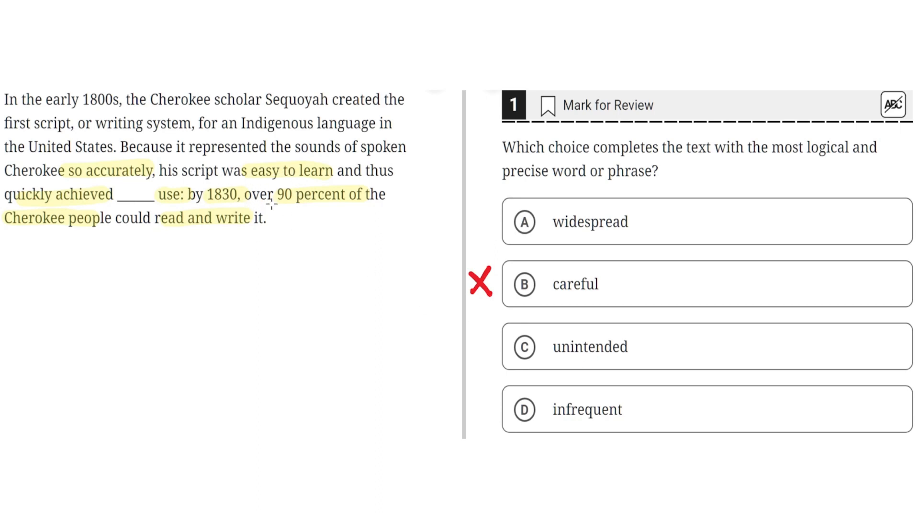
mouse_move(82, 228)
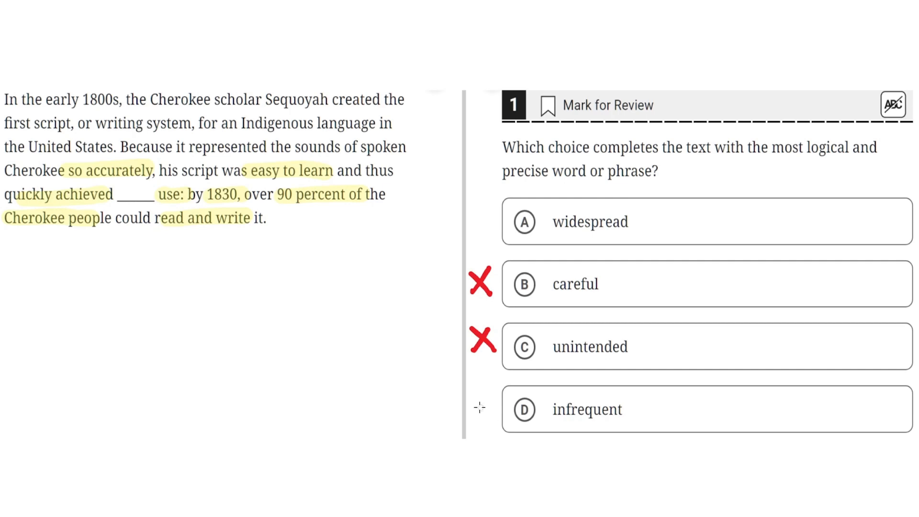
mouse_move(562, 409)
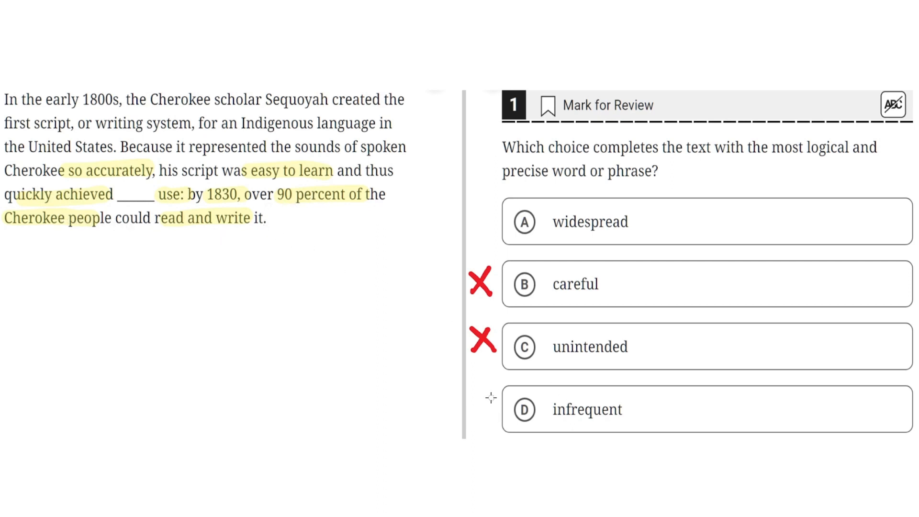
- Cross out choice D, "infrequent," leaving A, "widespread," as the answer
click(524, 409)
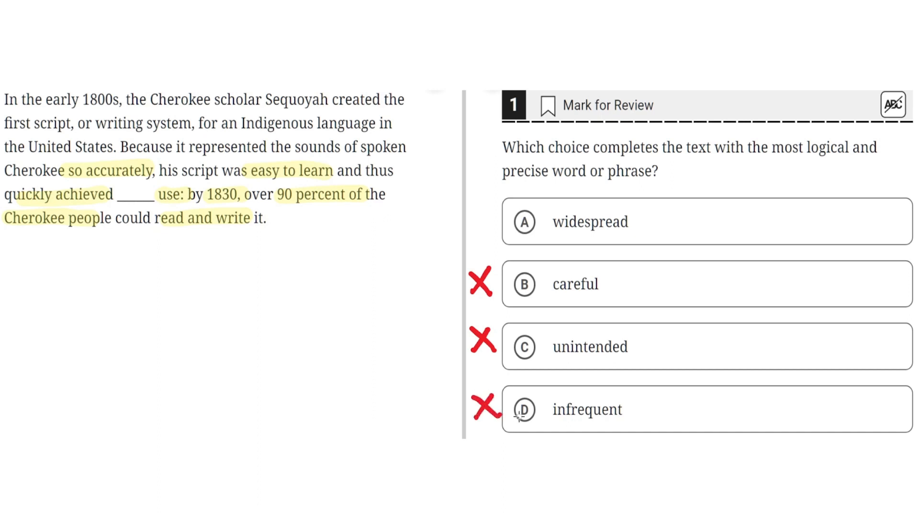